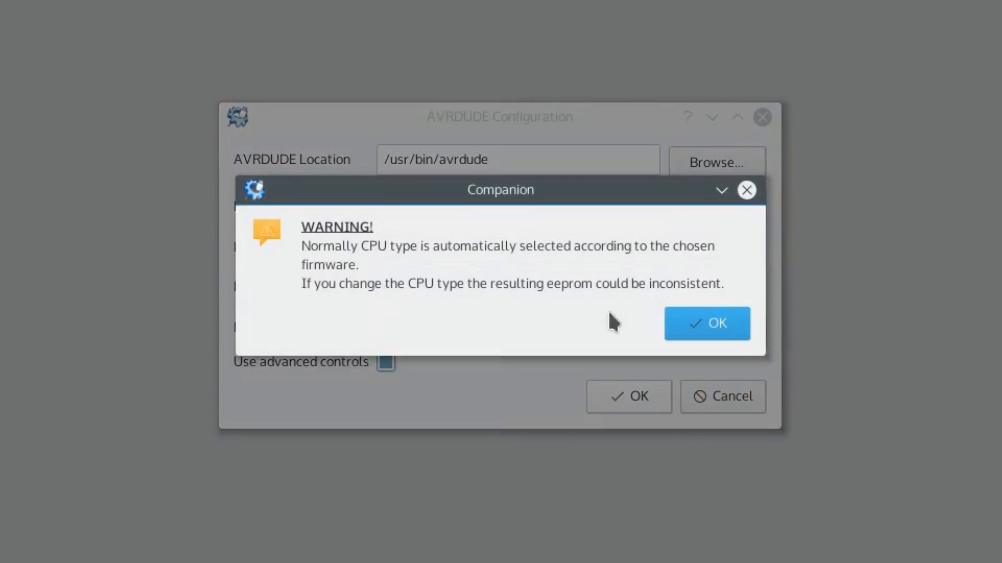
Acknowledge the CPU-type warning to keep the usbtiny / m128 / usb programmer settings
{"action": "left_click", "coordinate": [707, 323]}
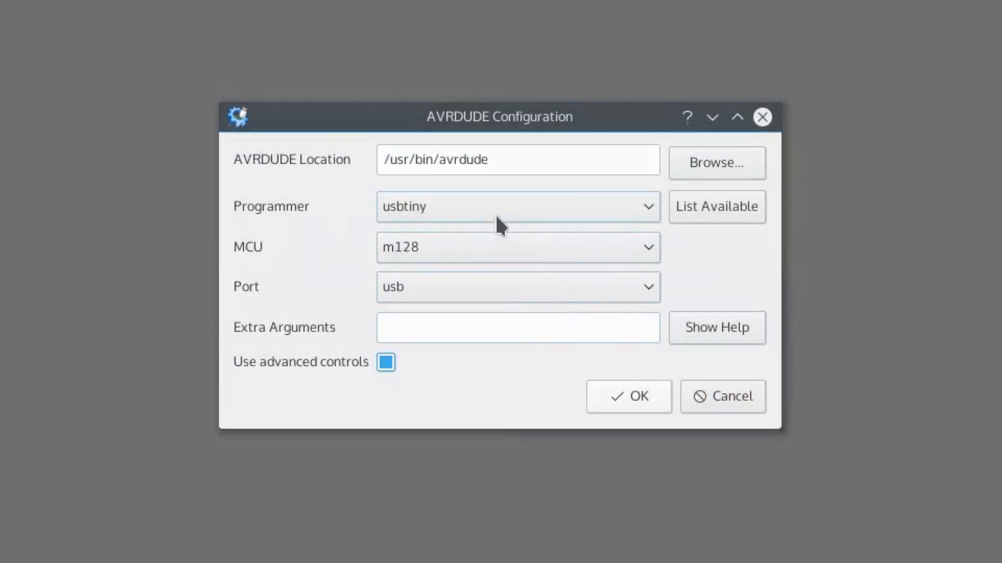
{"action": "mouse_move", "coordinate": [511, 249]}
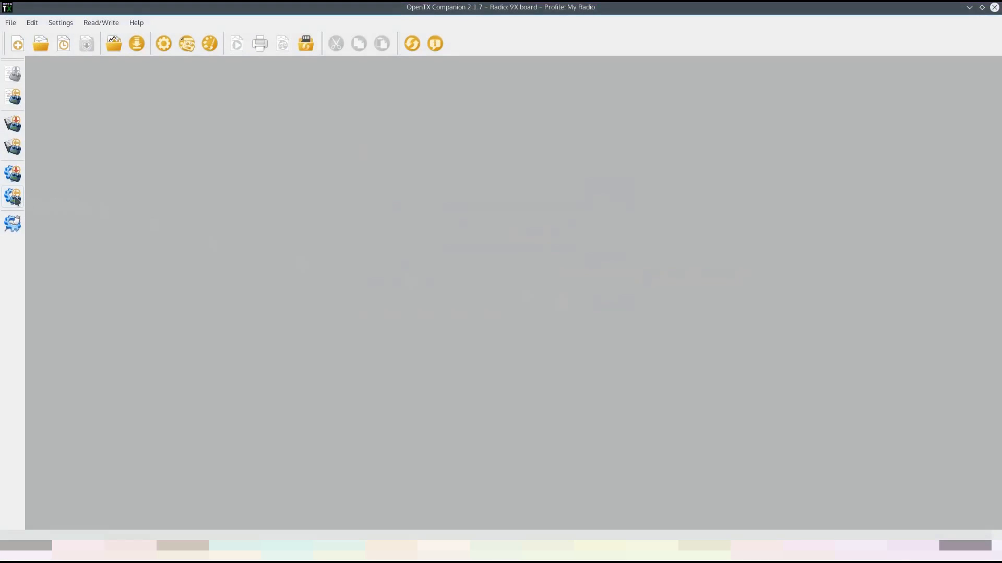
{"action": "mouse_move", "coordinate": [13, 197]}
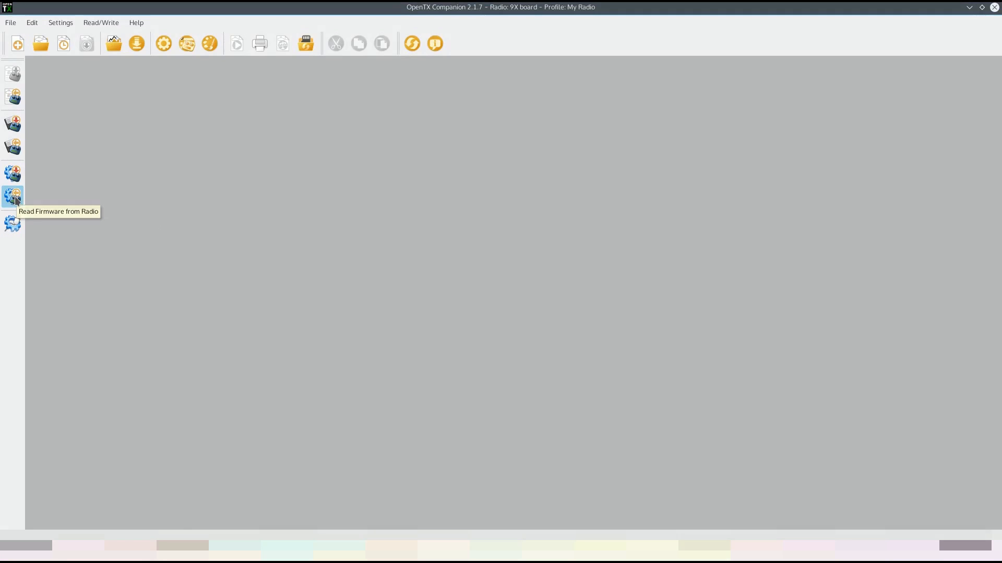
Read the radio's current firmware and save the backup as 9x_orig in the OpenTX-images folder
{"action": "left_click", "coordinate": [12, 197]}
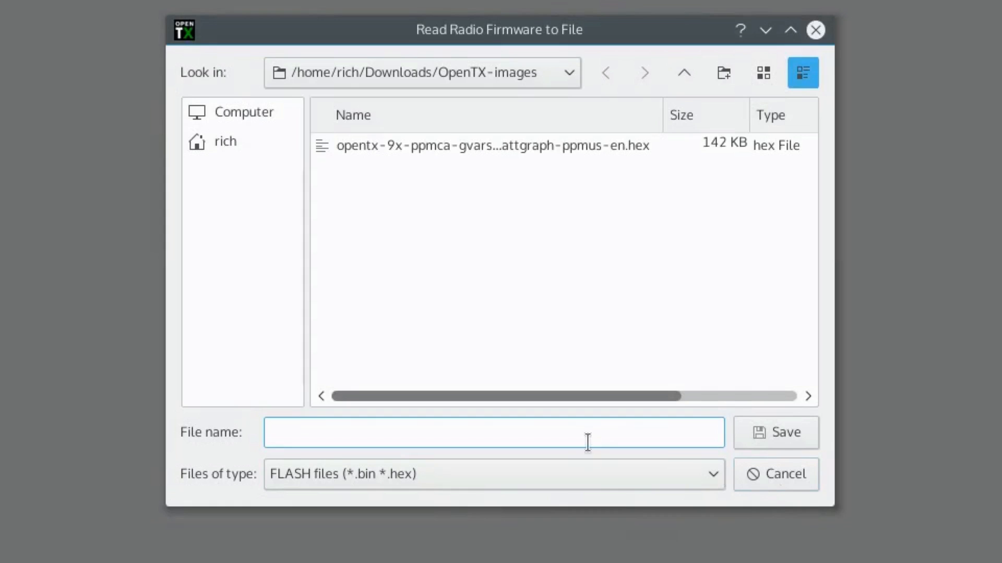
{"action": "type", "text": "9x_"}
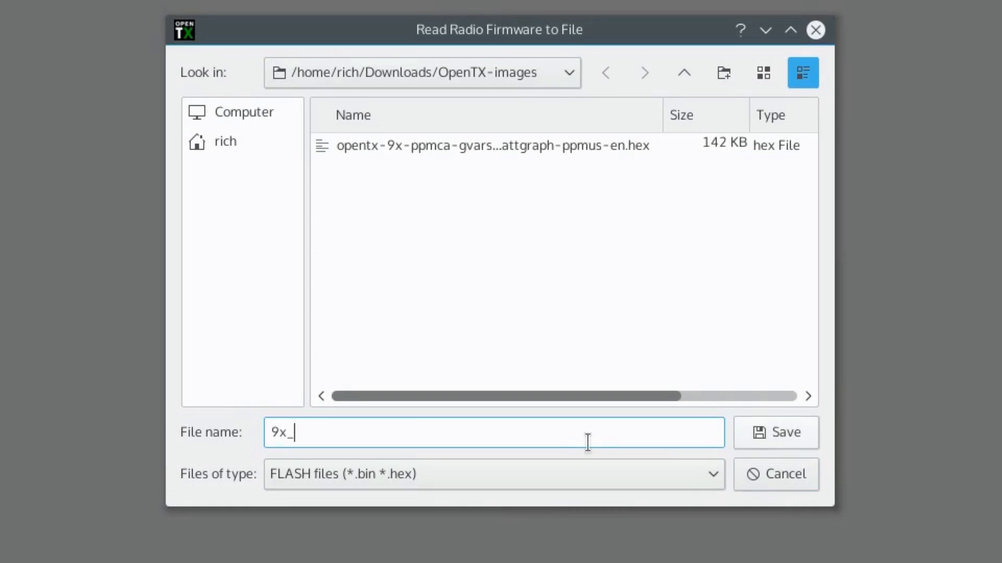
{"action": "type", "text": "ori"}
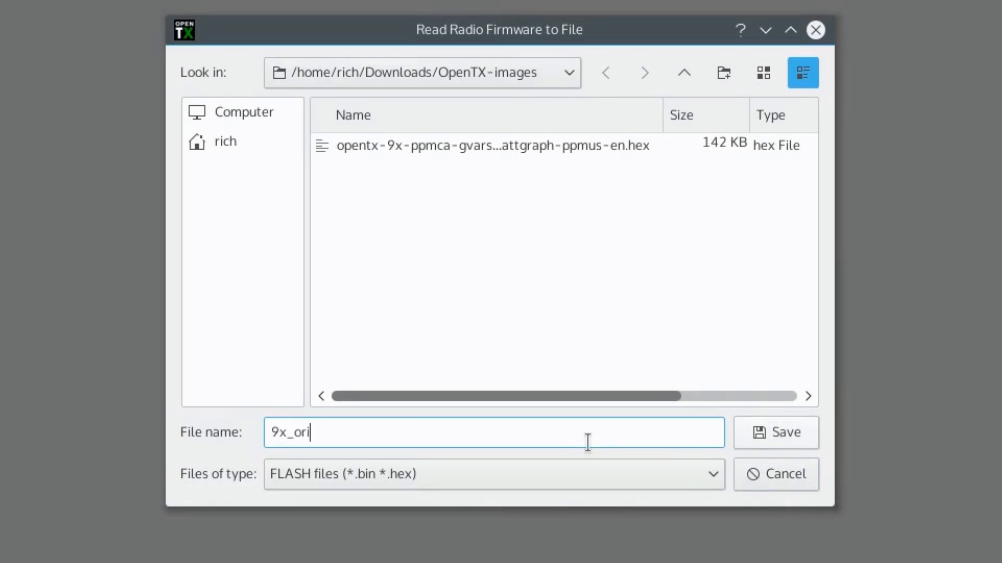
{"action": "type", "text": "g"}
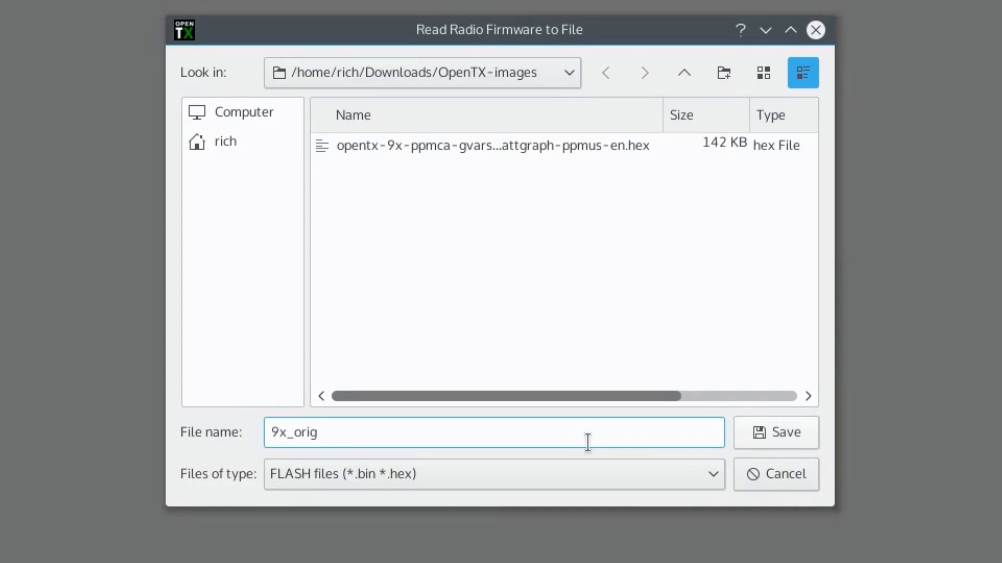
{"action": "type", "text": "."}
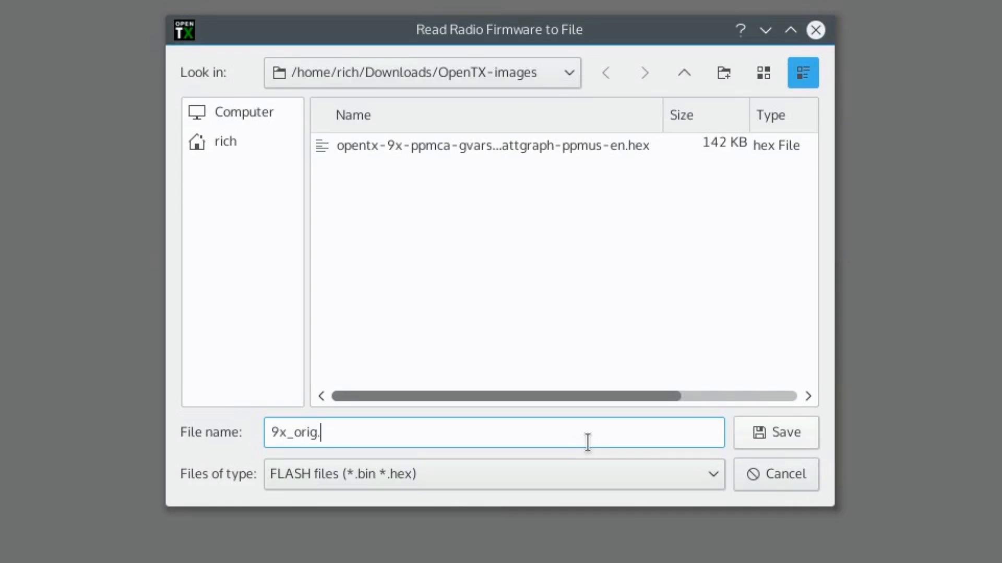
{"action": "left_click", "coordinate": [776, 432]}
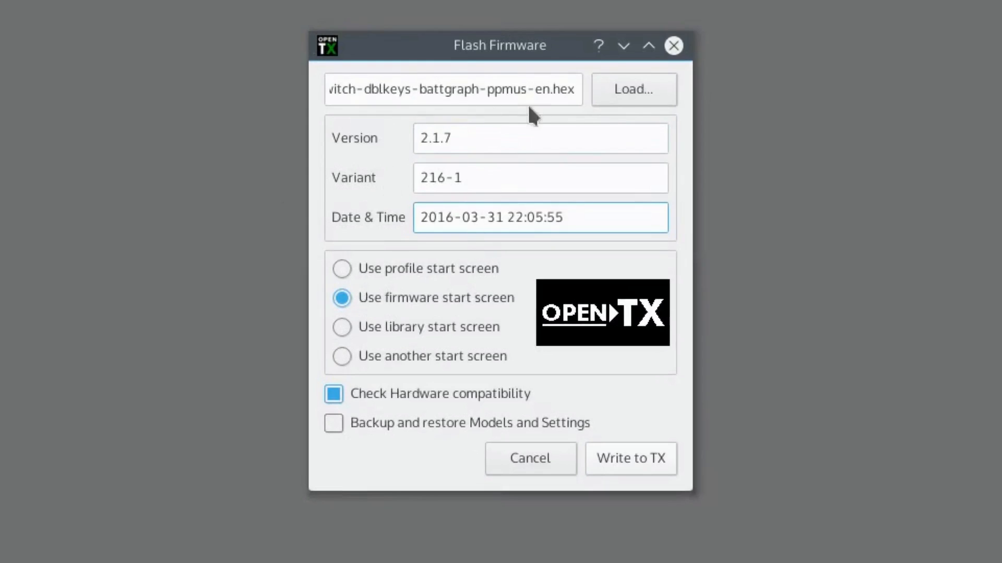
{"action": "mouse_move", "coordinate": [585, 118]}
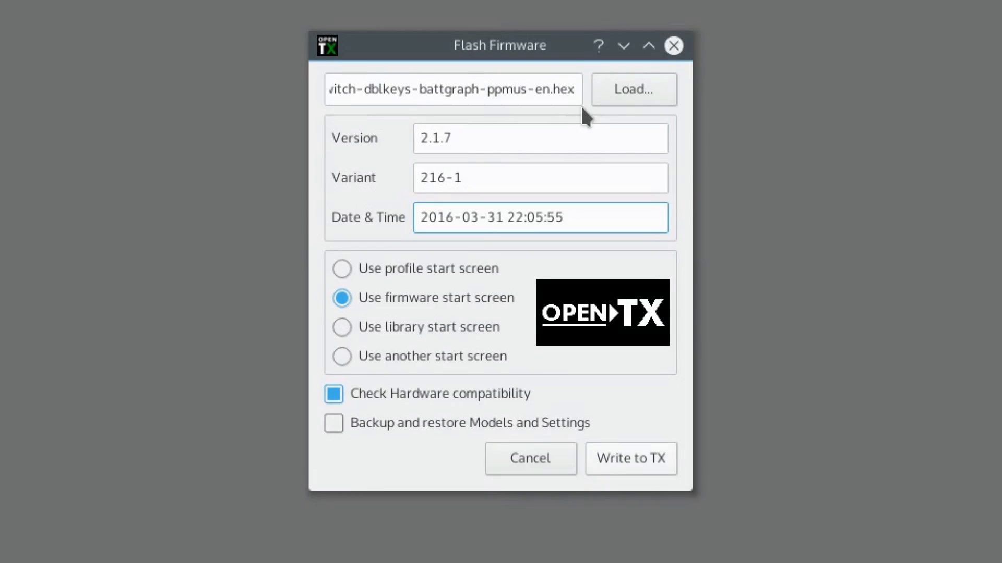
{"action": "mouse_move", "coordinate": [507, 266]}
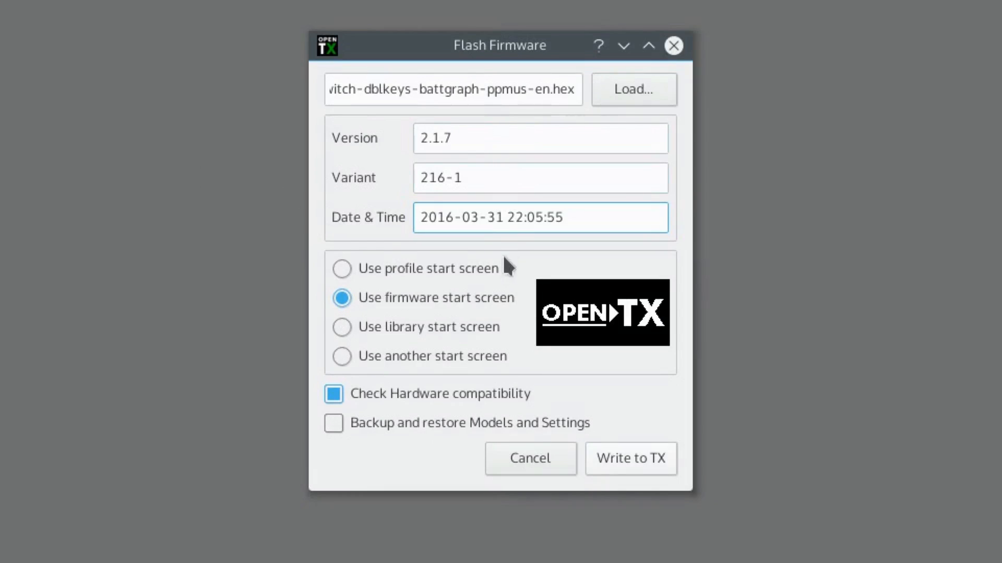
{"action": "mouse_move", "coordinate": [533, 322]}
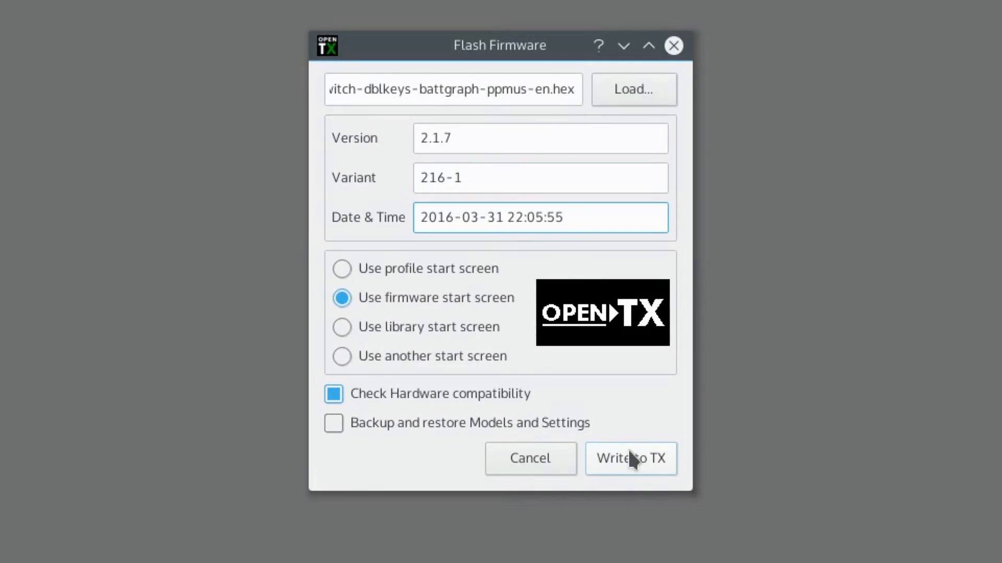
Write the OpenTX 2.1.7 firmware to the radio and dismiss the report once flashing reaches 100%
{"action": "left_click", "coordinate": [630, 459]}
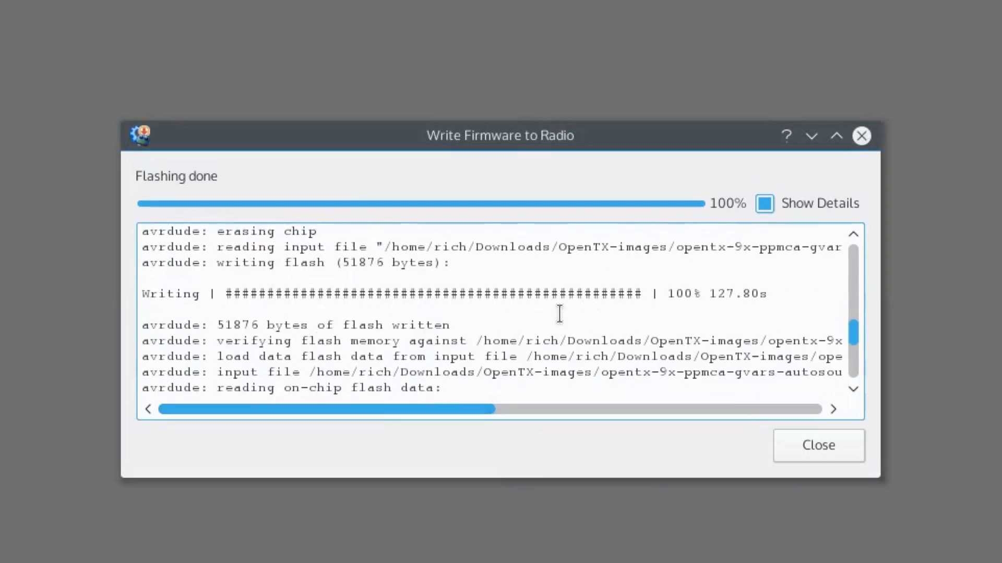
{"action": "left_click", "coordinate": [817, 446]}
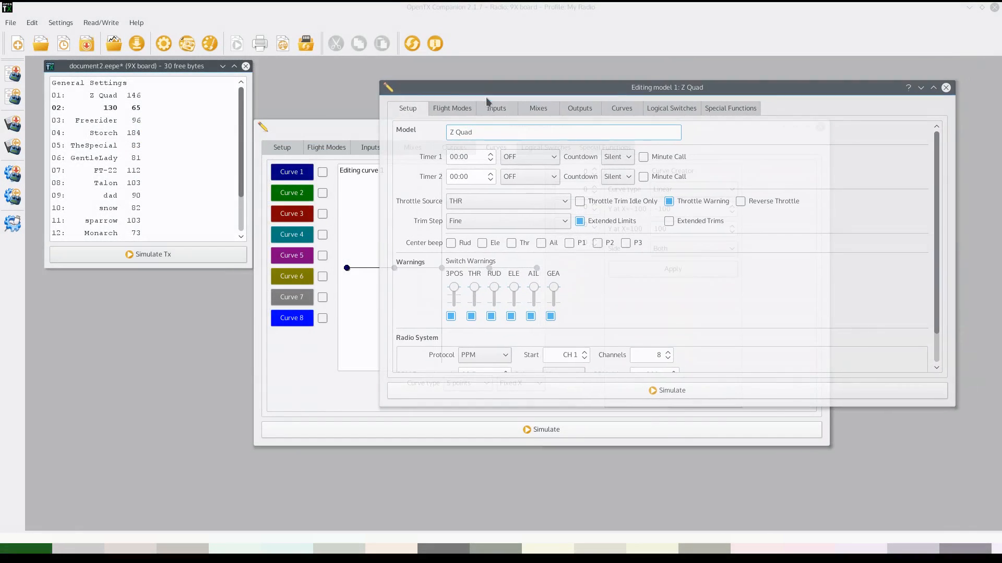
Show the Curves page of model Z Quad with Curve 1 and its nine points
{"action": "left_click", "coordinate": [620, 108]}
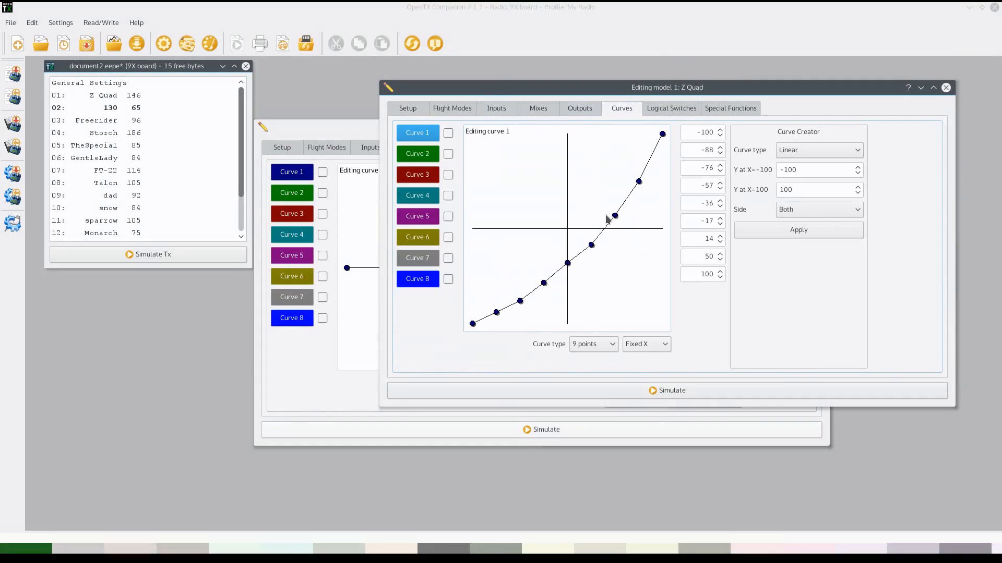